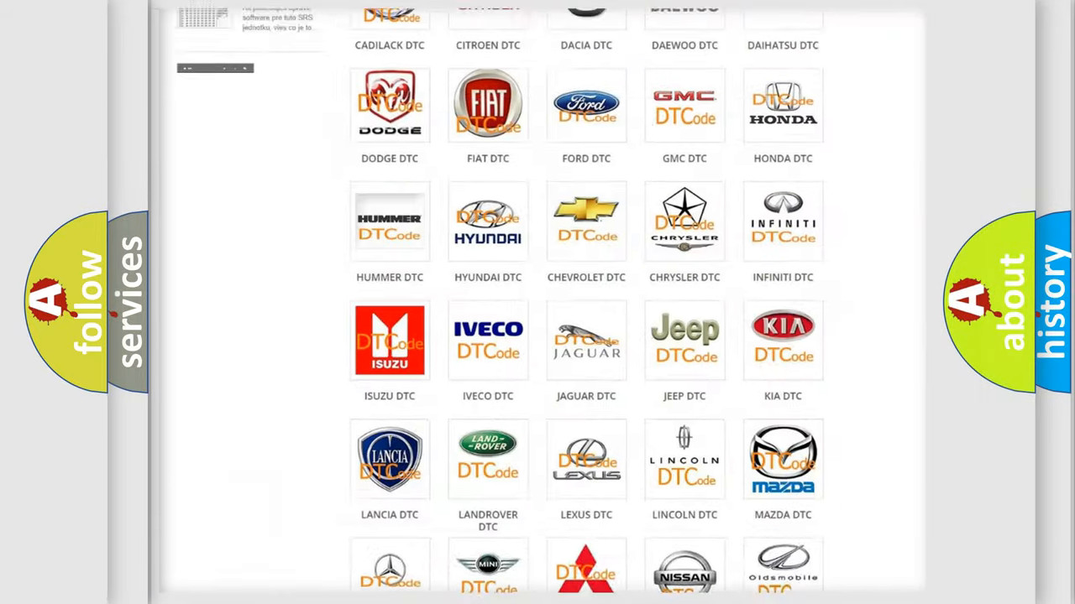
Browse the DTC brand list and open the Ford DTC code list showing C0020 with hex 8020.
scroll("up", 3)
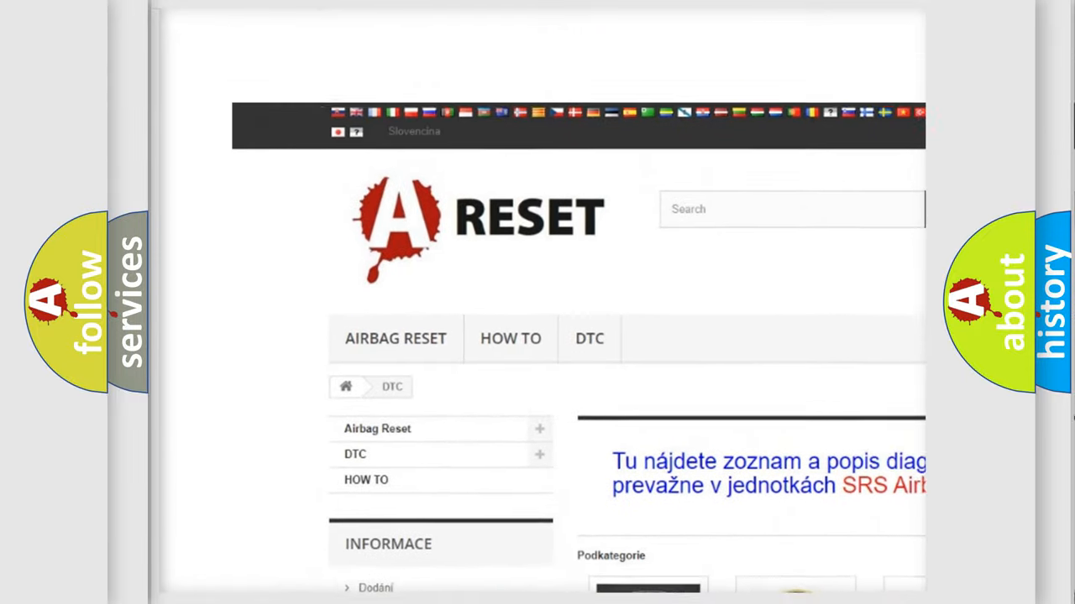
scroll("down", 3)
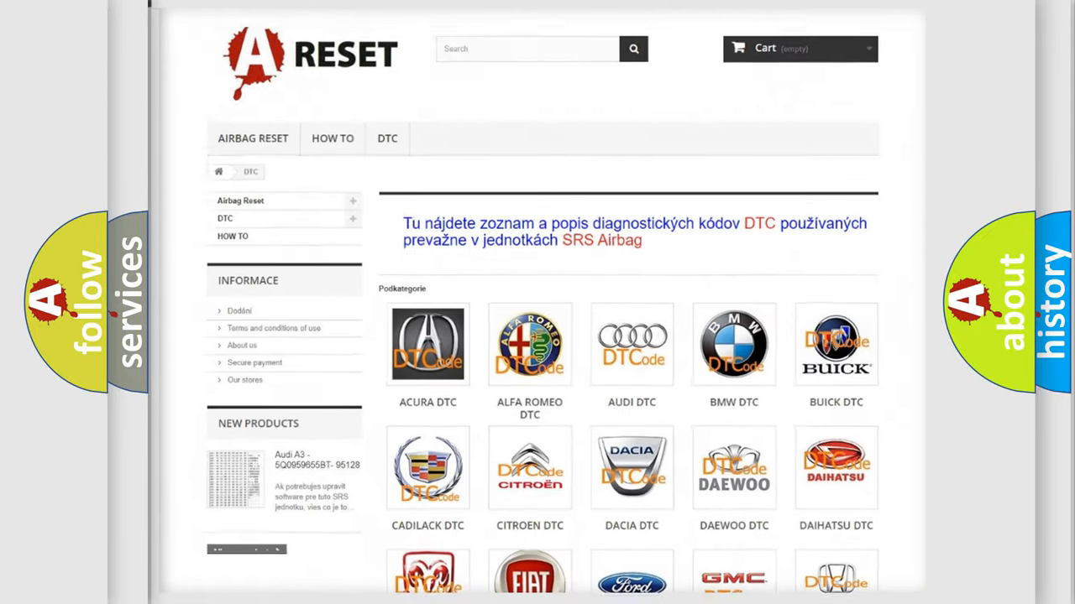
scroll("down", 3)
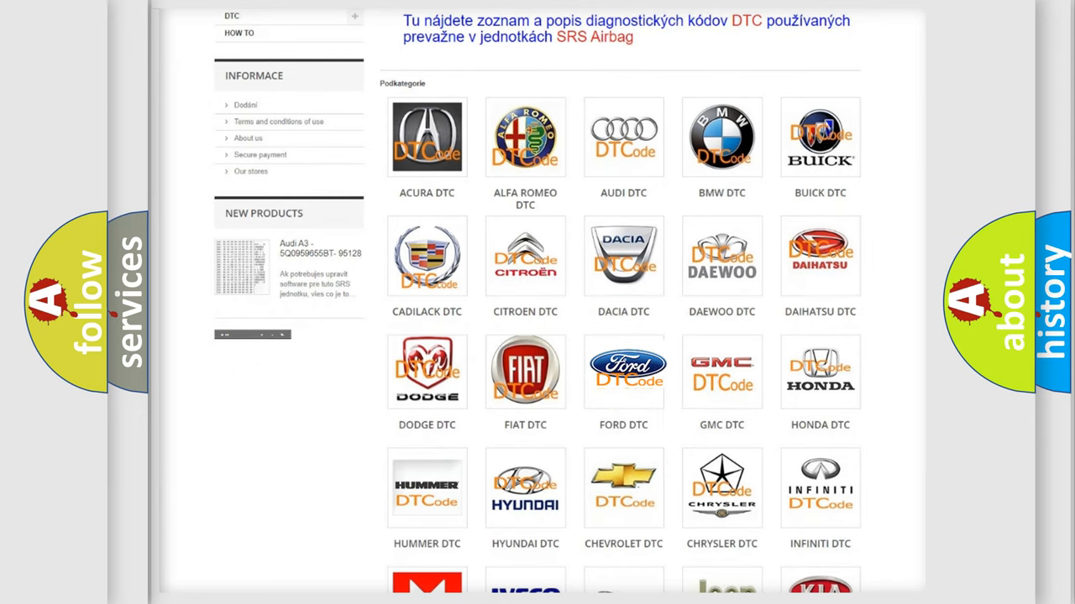
left_click(623, 371)
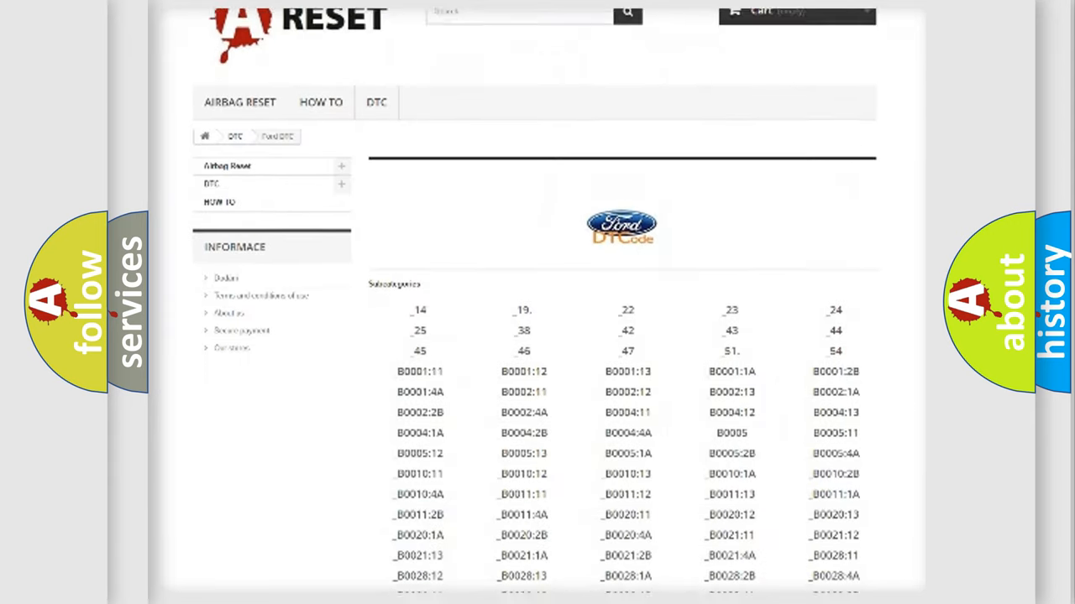
scroll("down", 3)
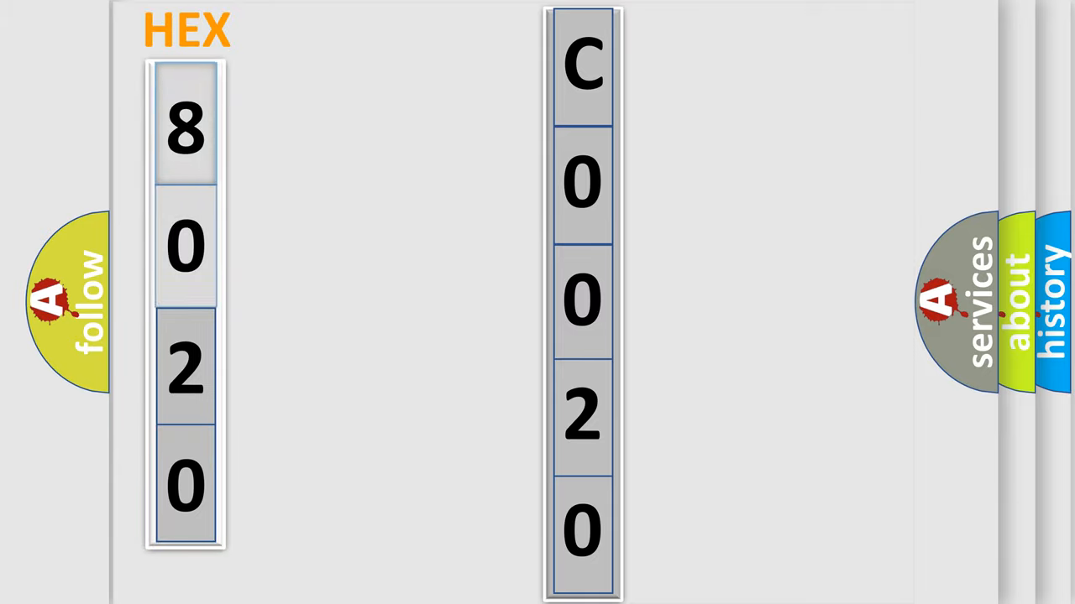
left_click(184, 126)
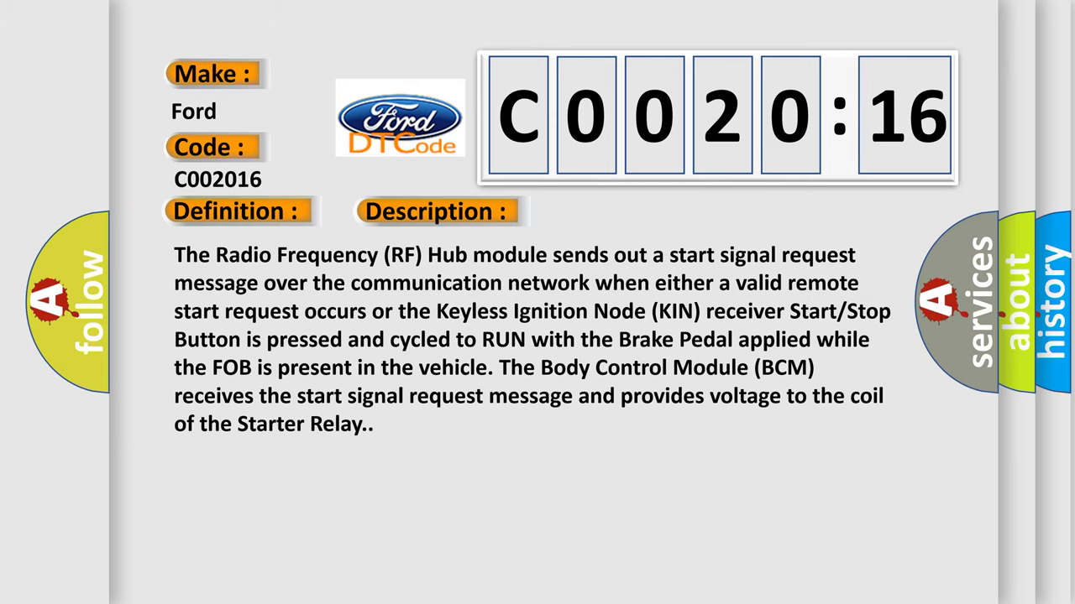
Reveal the cause for C0020:16: starter relay control circuit shorted to ground, voltage below threshold.
left_click(616, 211)
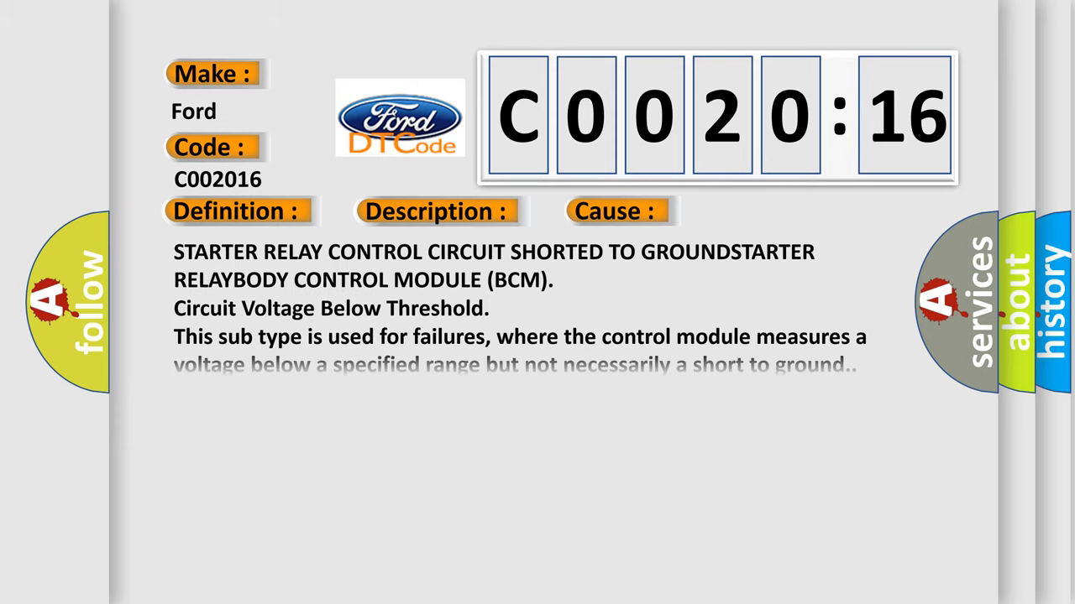